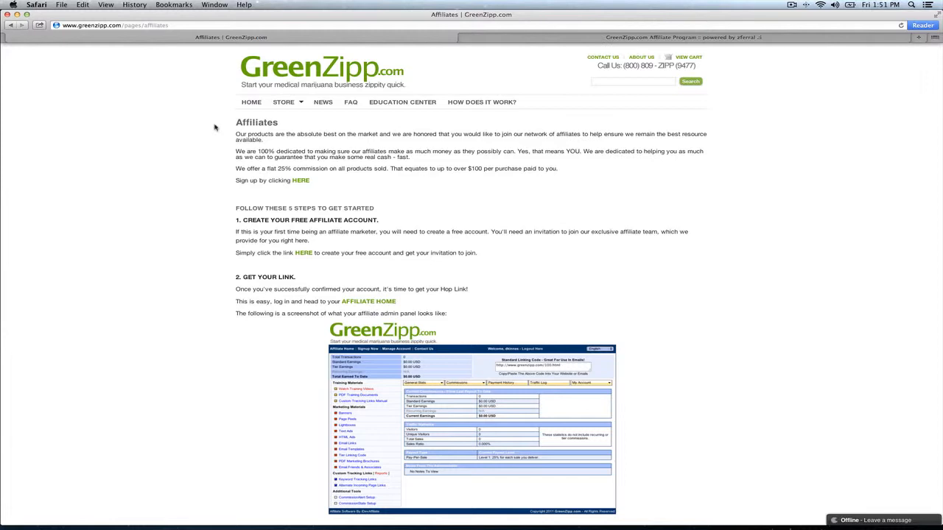
pyautogui.moveTo(227, 108)
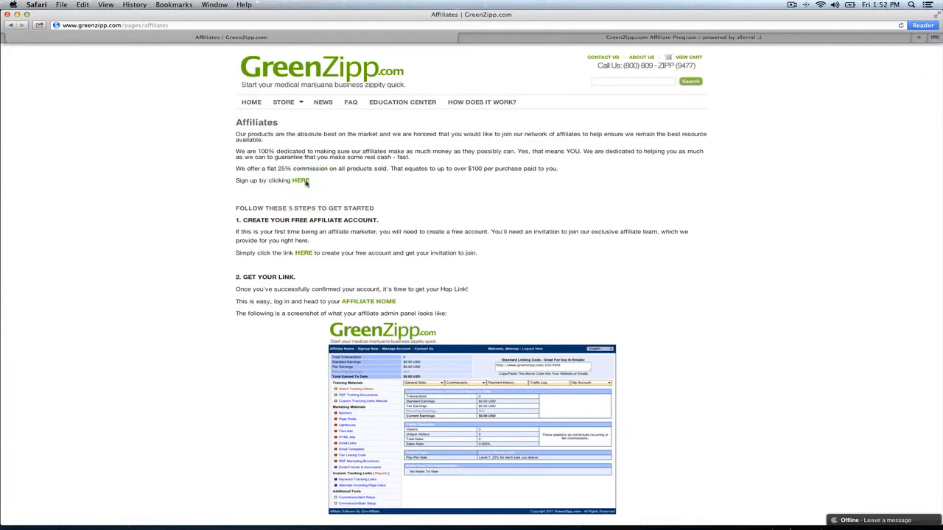
# Go to greenzipp.zferral.com via the HERE link and scroll through the General, Dispensary, Growing and Delivery Service campaigns
pyautogui.click(300, 180)
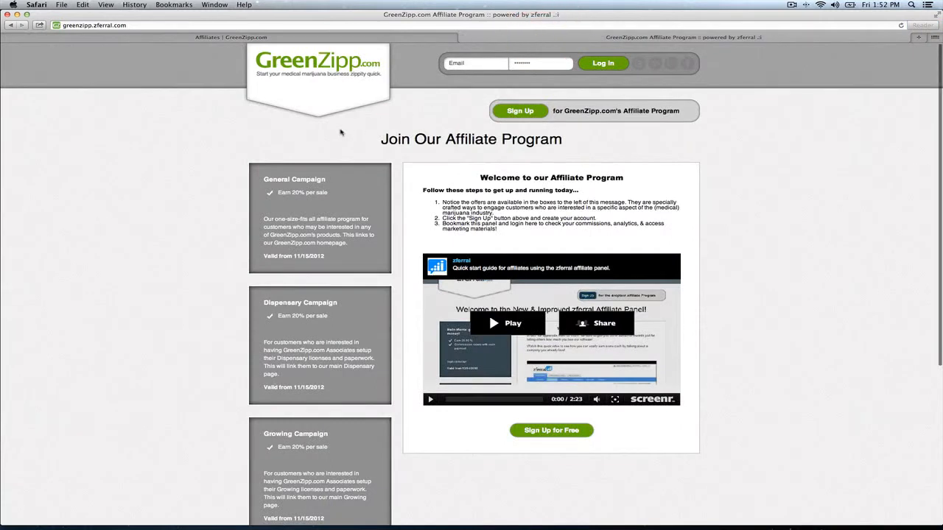
pyautogui.moveTo(359, 137)
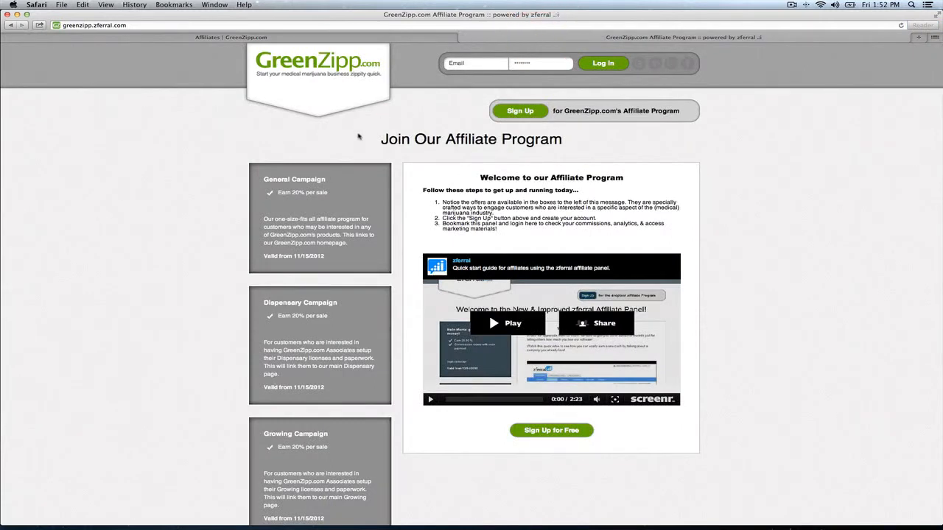
pyautogui.moveTo(398, 131)
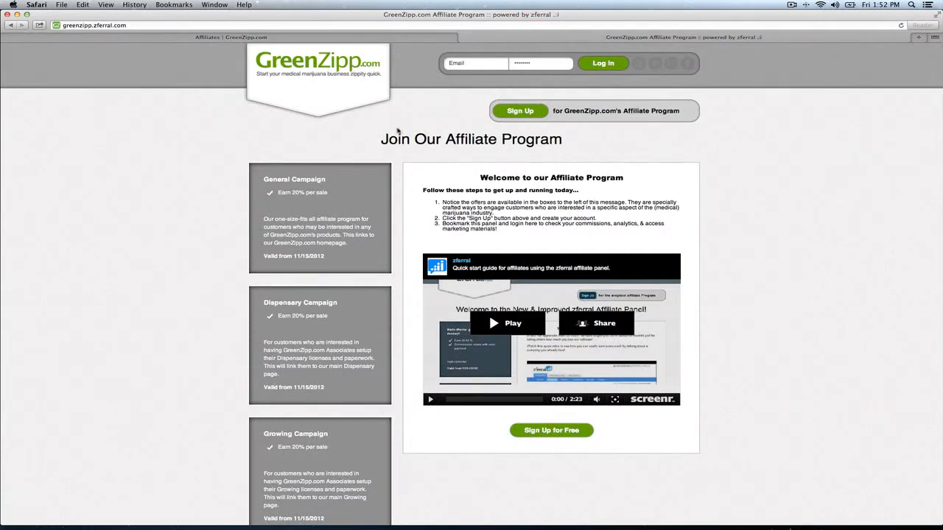
pyautogui.click(602, 62)
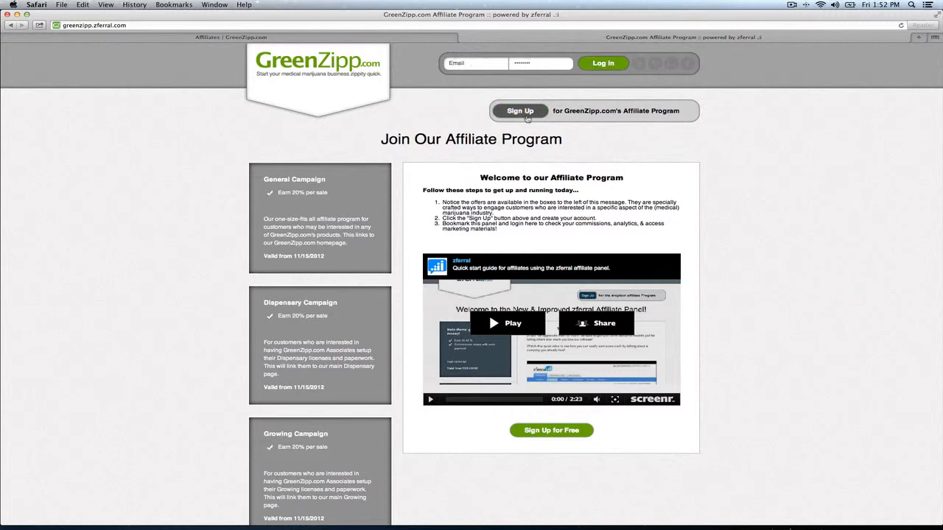
pyautogui.scroll(-3)
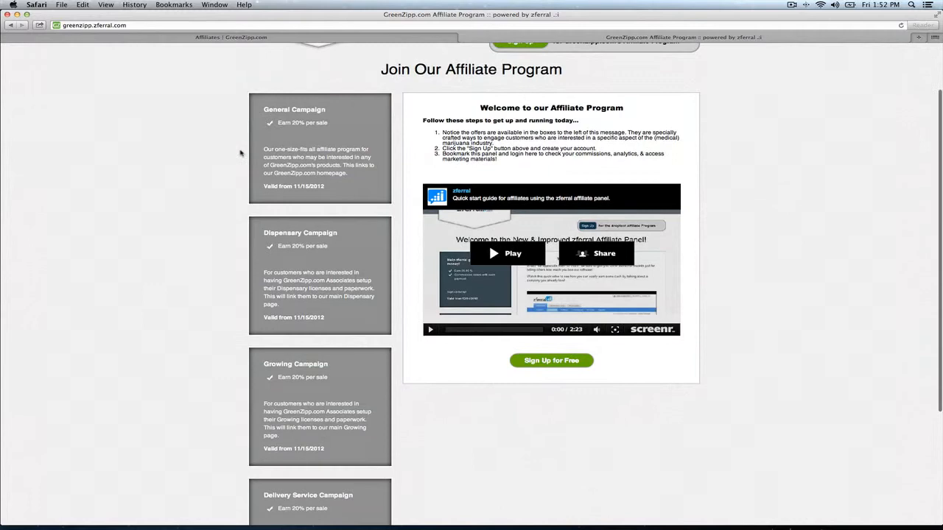
pyautogui.scroll(-3)
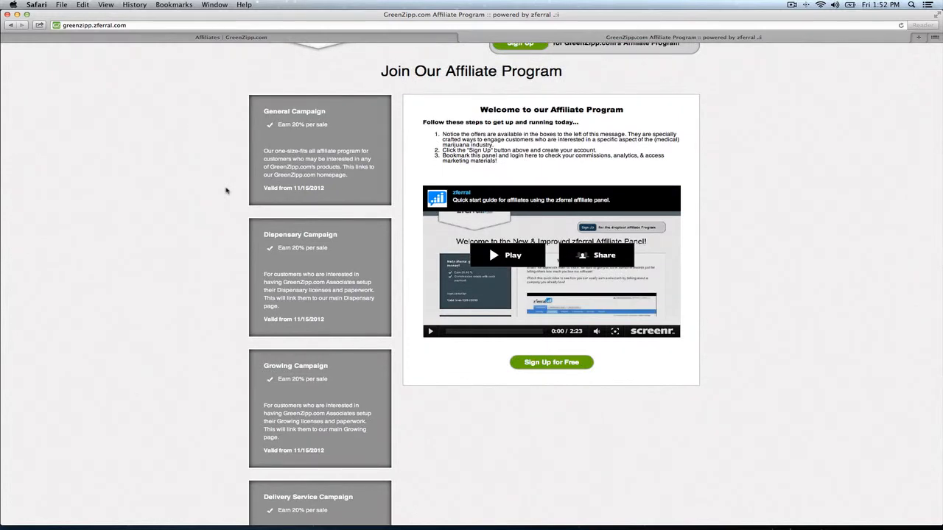
pyautogui.moveTo(354, 242)
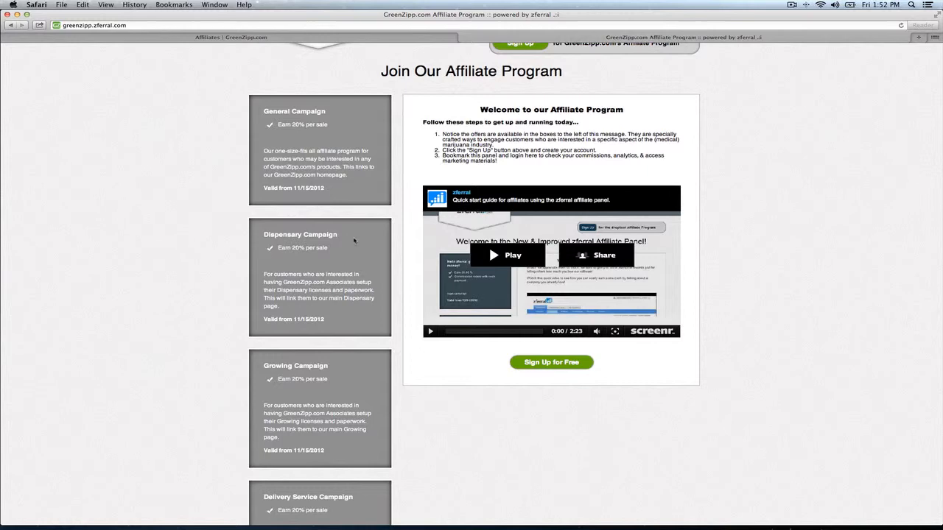
pyautogui.scroll(-3)
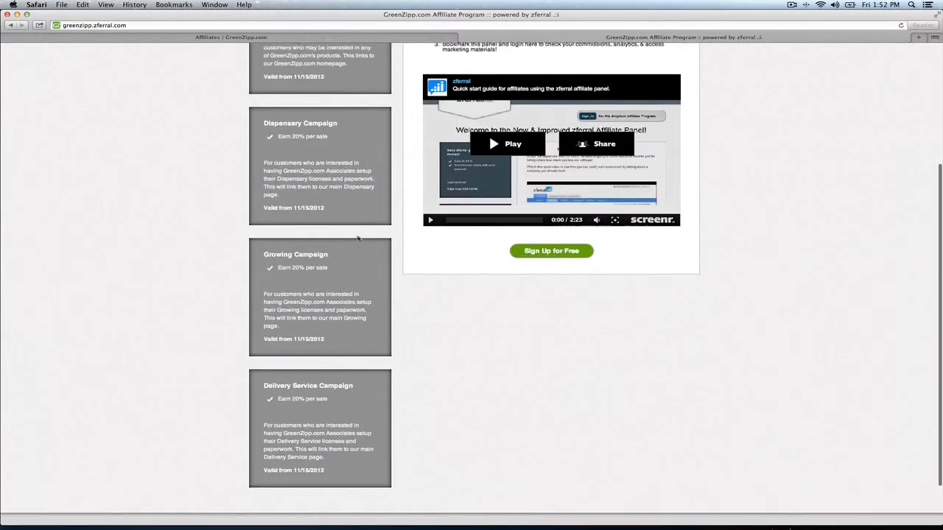
pyautogui.scroll(-3)
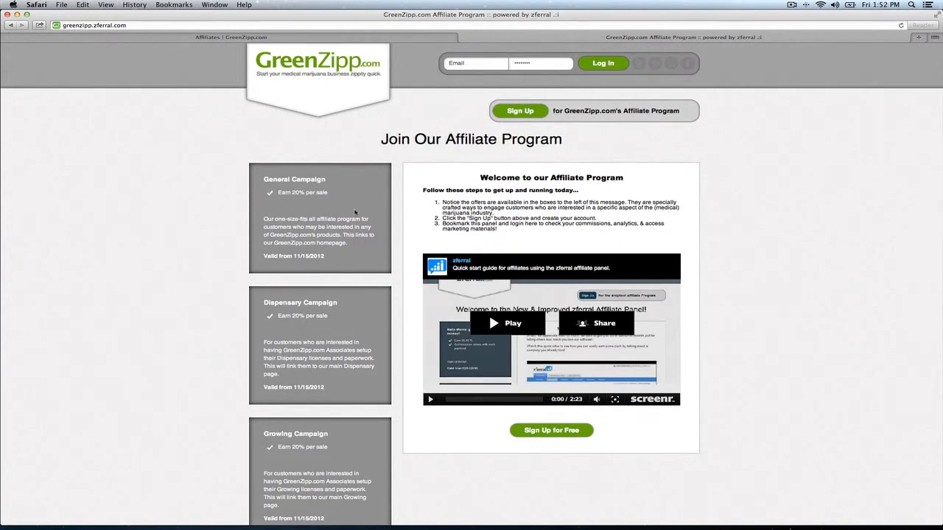
pyautogui.click(519, 110)
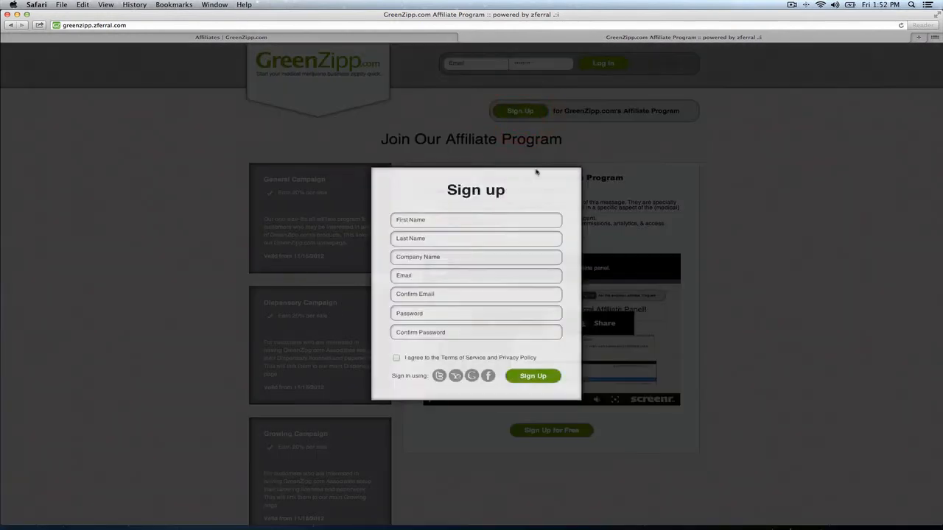
pyautogui.write('Jill')
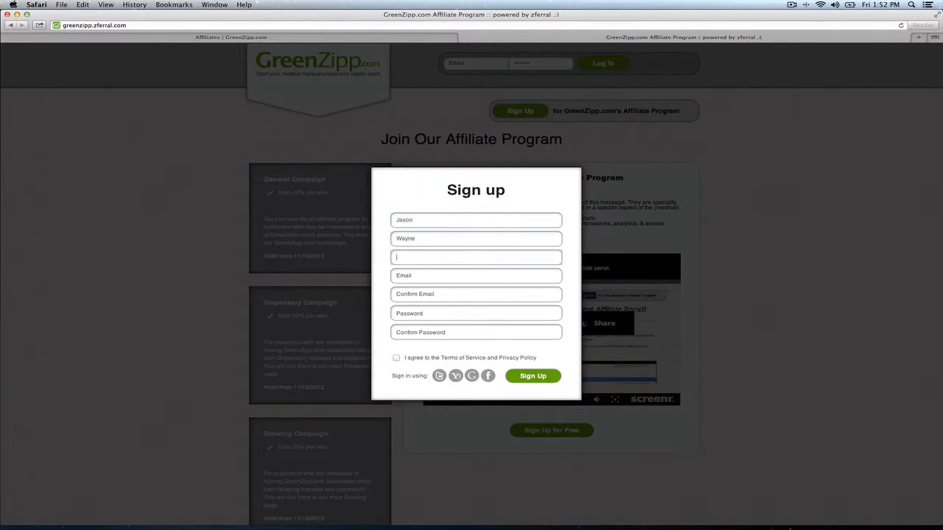
pyautogui.write('GreenZipp')
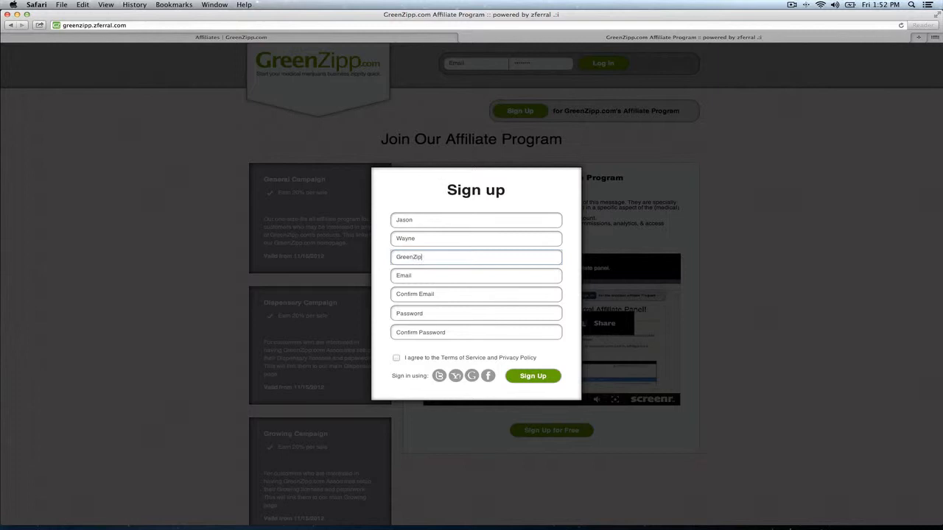
pyautogui.write('JasonW')
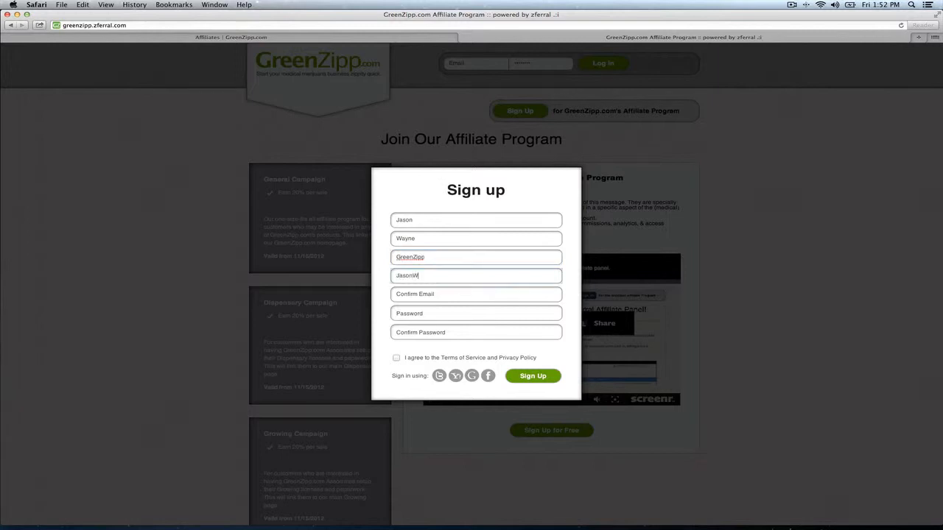
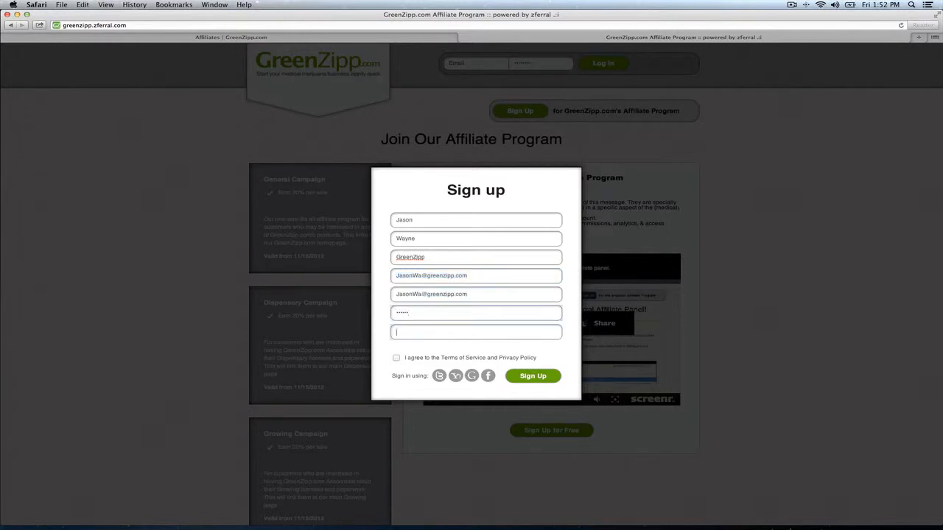
pyautogui.write('••••••')
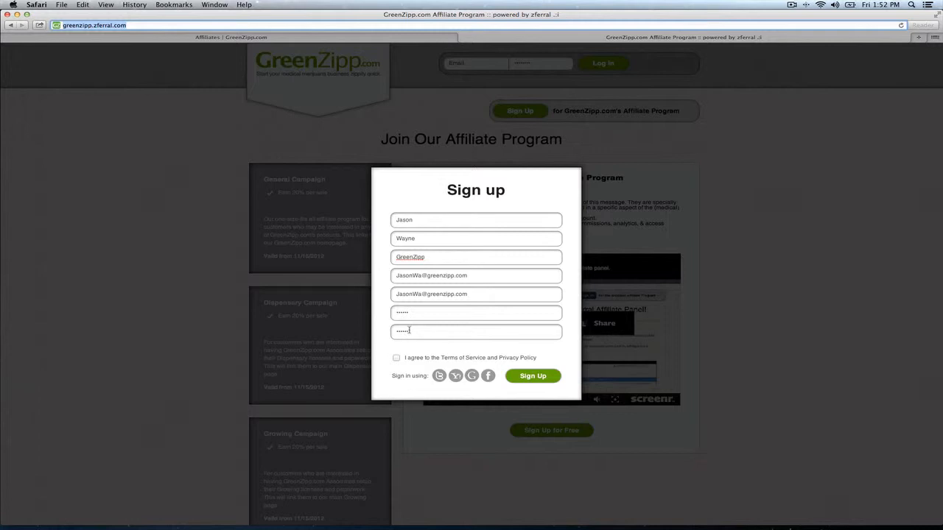
# Agree to the terms and privacy policy and submit, landing on the dashboard with the welcome popup
pyautogui.click(397, 358)
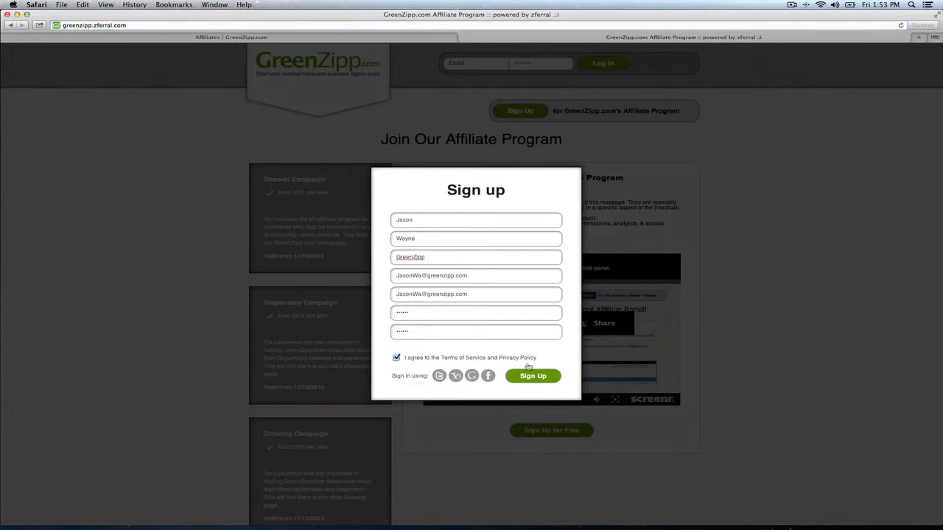
pyautogui.click(533, 375)
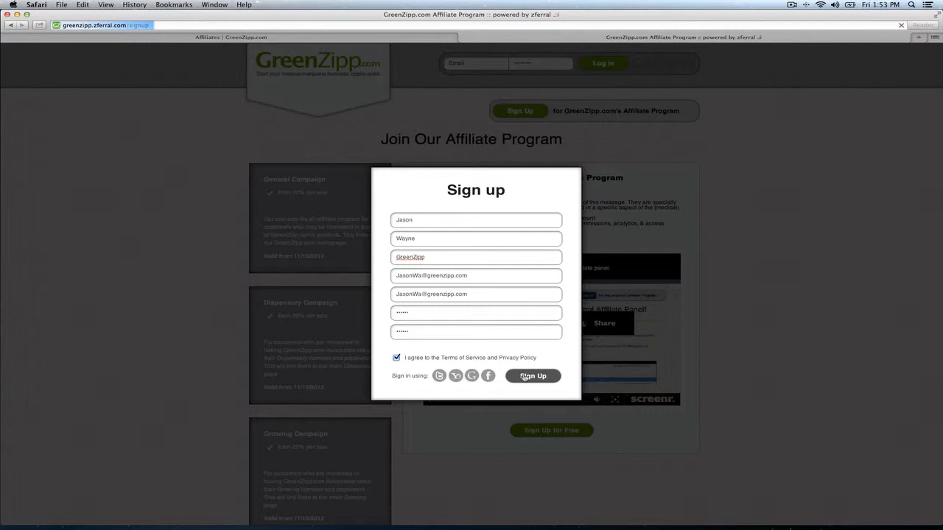
pyautogui.click(533, 376)
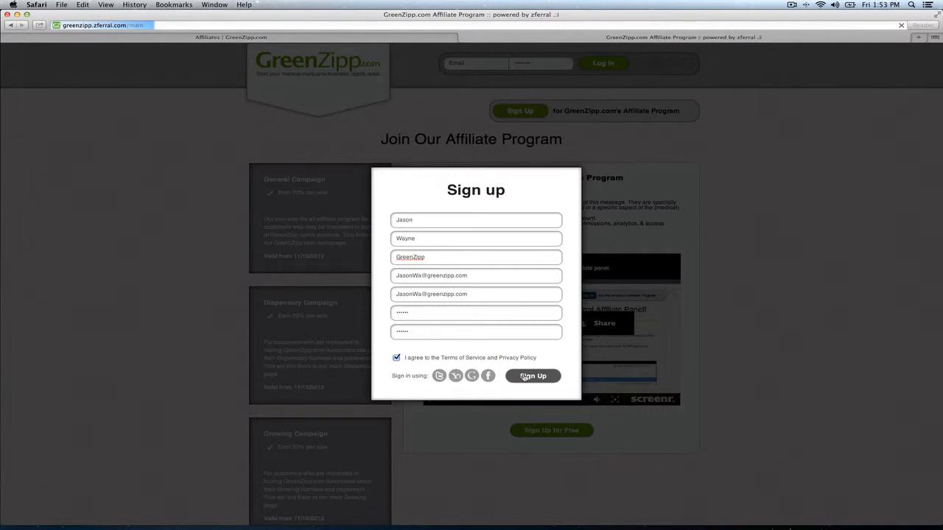
pyautogui.click(534, 375)
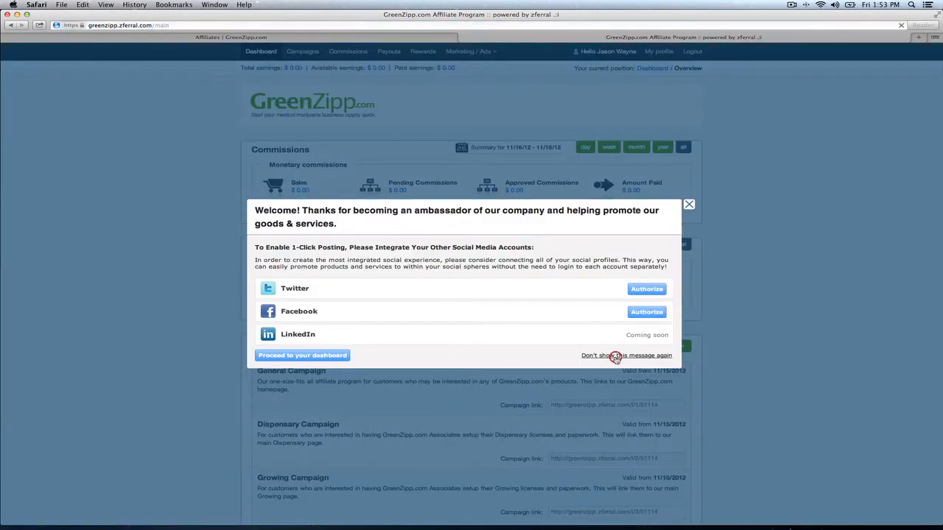
# Dismiss the welcome popup with 'Don't show this message again', revealing commissions, analytics and campaigns
pyautogui.click(626, 355)
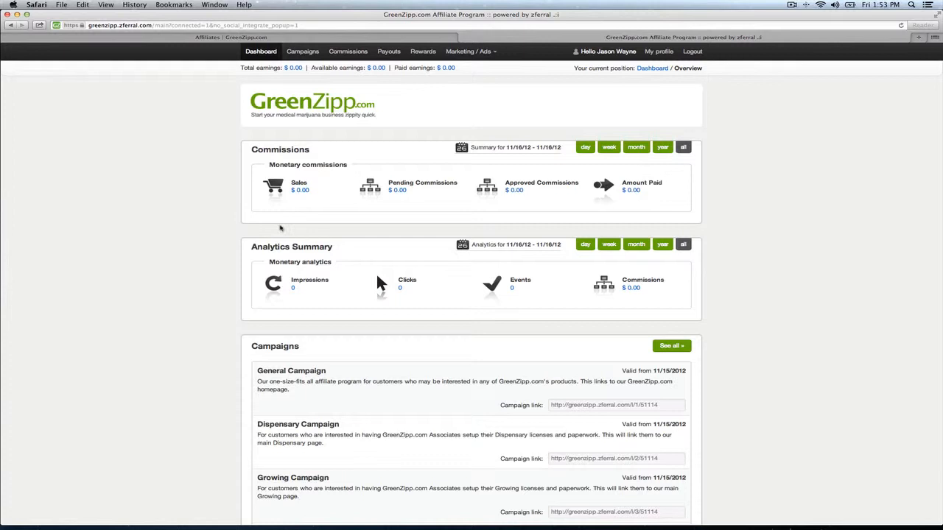
pyautogui.moveTo(478, 150)
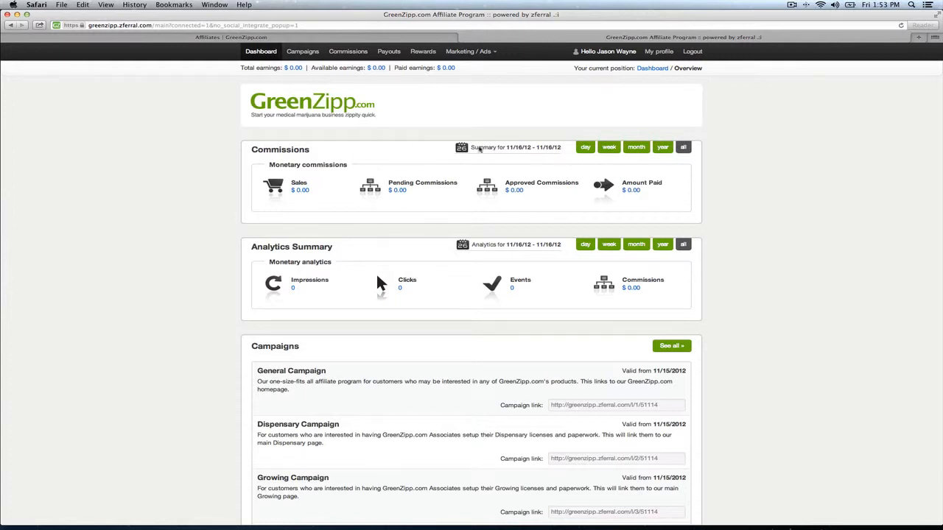
pyautogui.moveTo(391, 180)
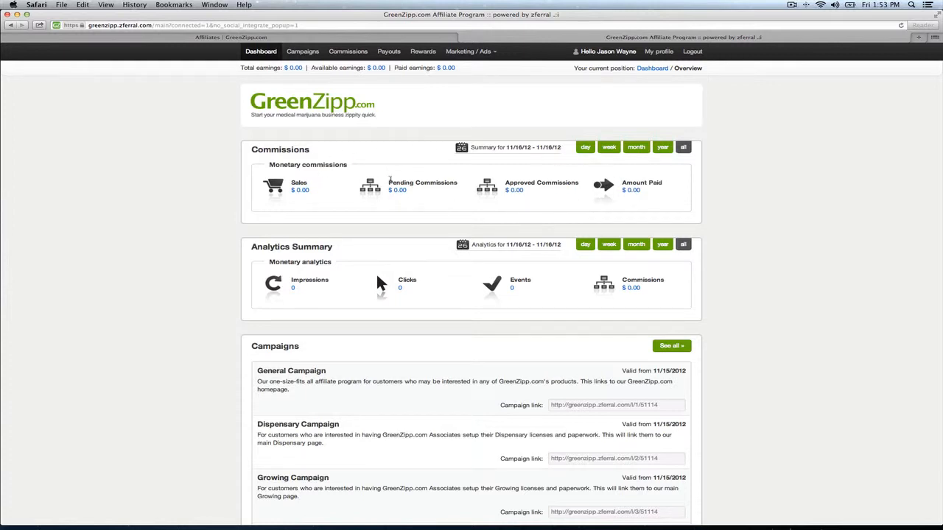
pyautogui.moveTo(391, 264)
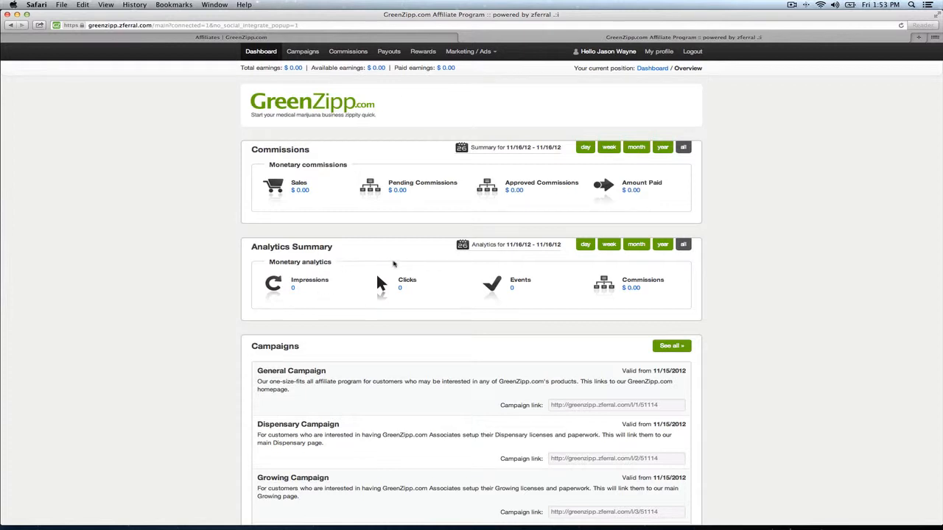
pyautogui.moveTo(445, 283)
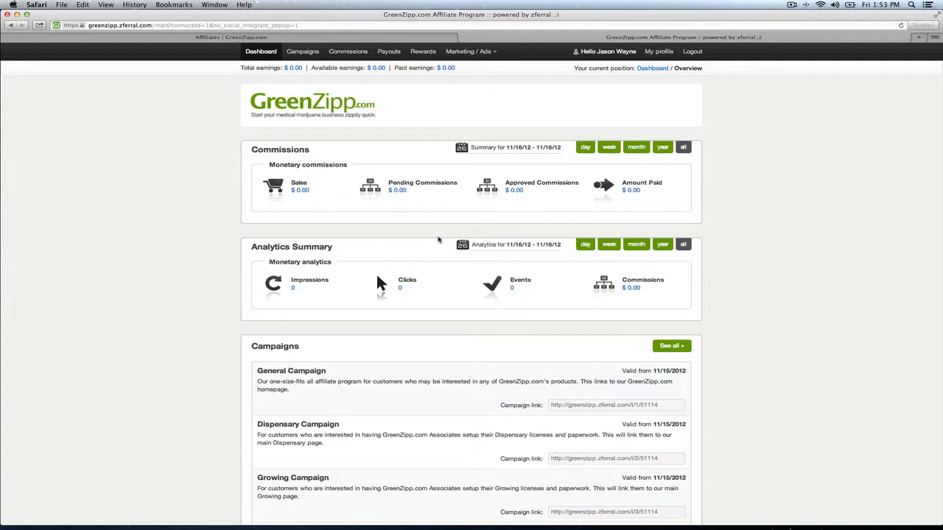
pyautogui.scroll(-3)
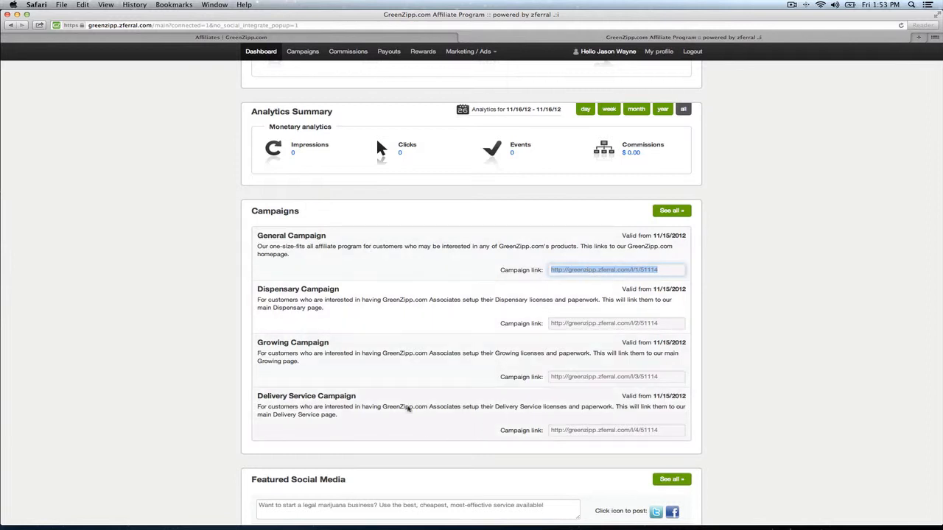
pyautogui.moveTo(434, 285)
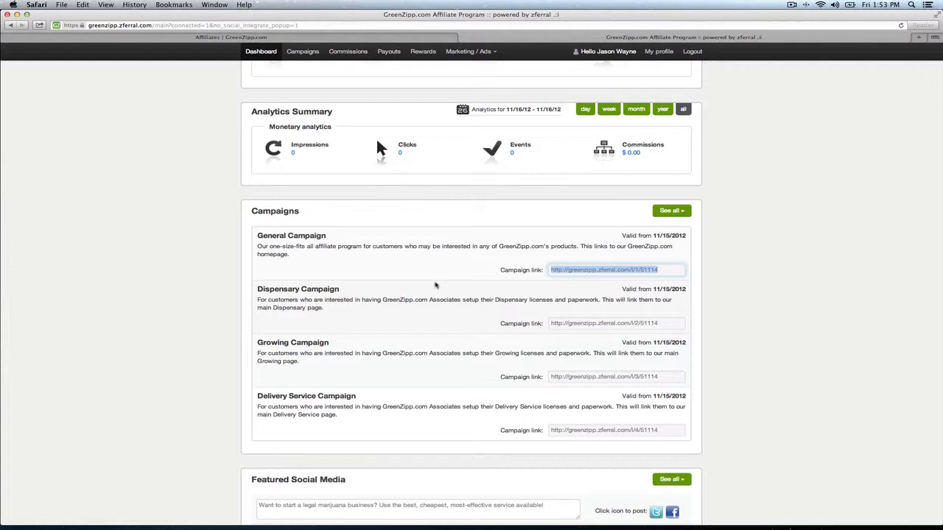
pyautogui.scroll(-3)
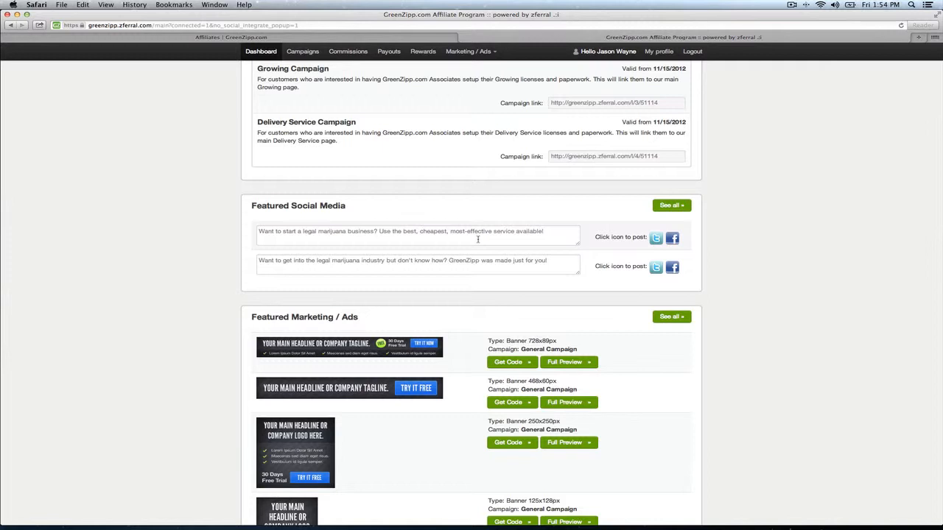
pyautogui.scroll(-3)
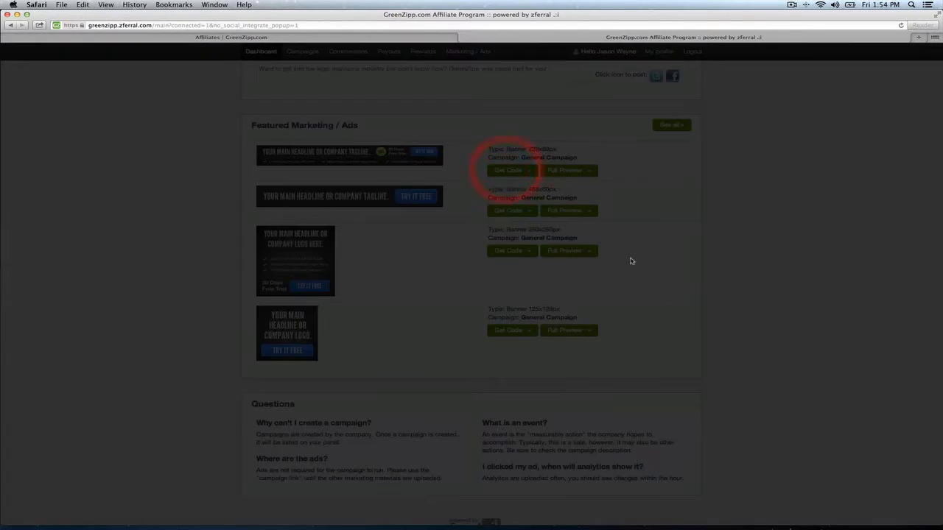
pyautogui.click(508, 171)
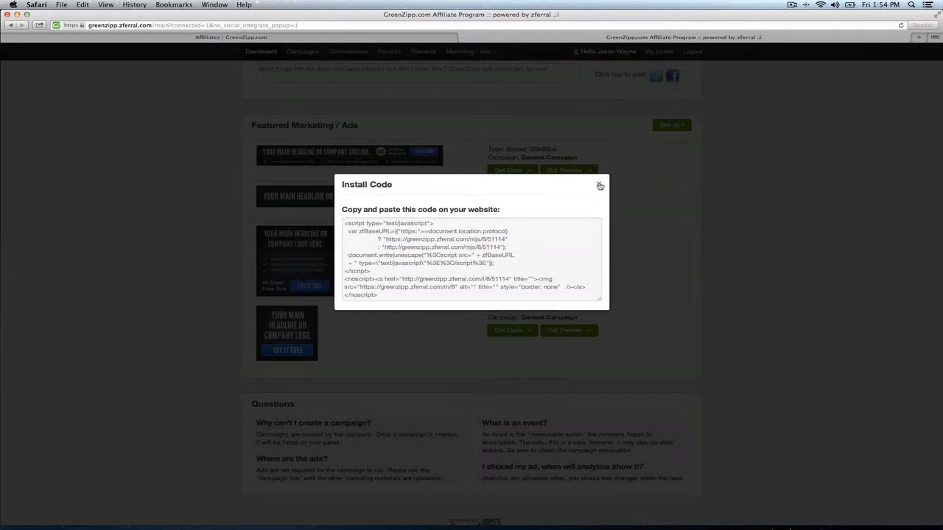
pyautogui.click(600, 186)
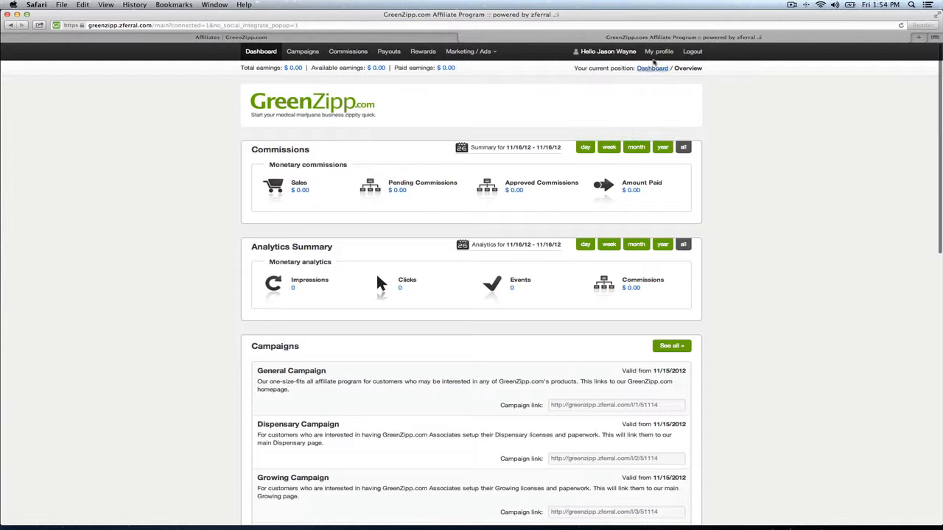
pyautogui.click(657, 50)
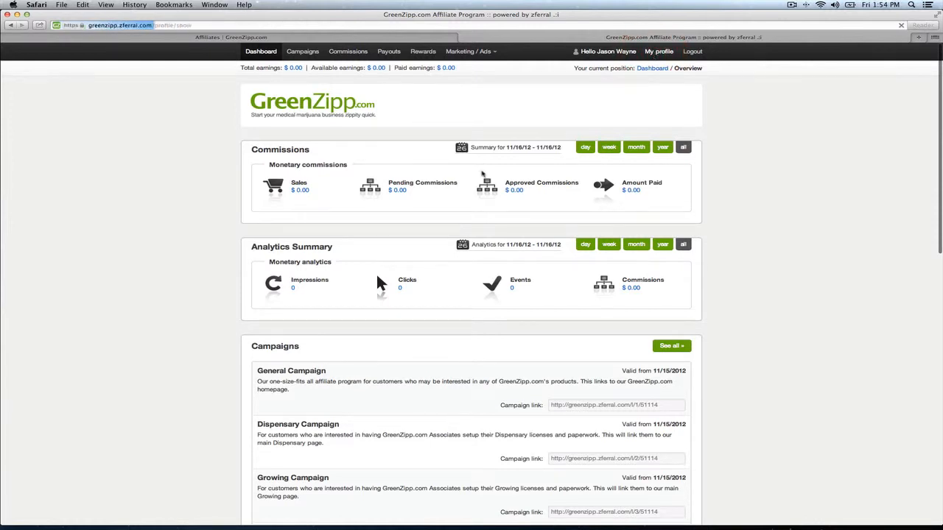
pyautogui.click(657, 50)
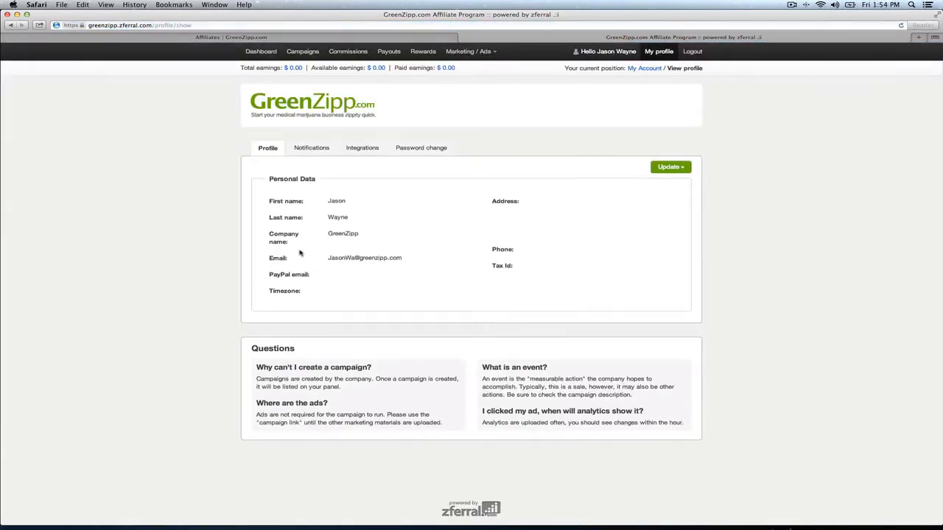
pyautogui.click(669, 166)
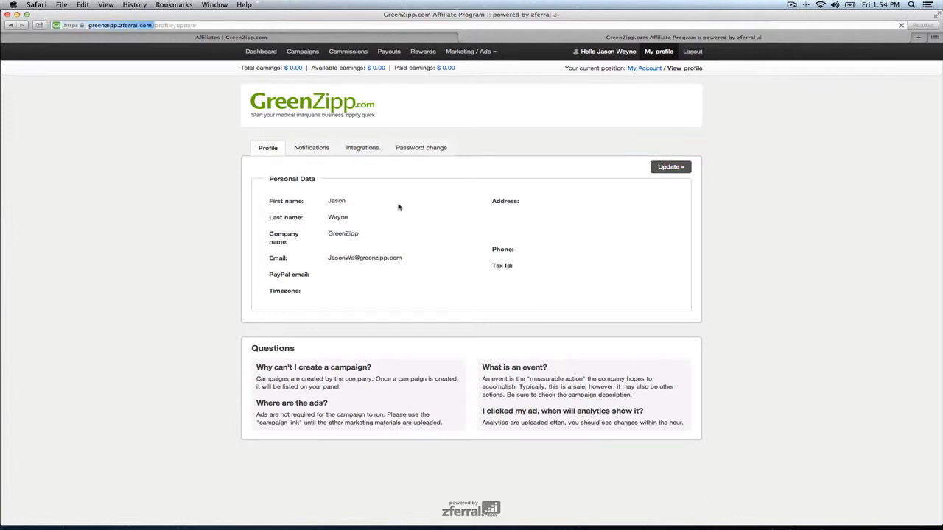
pyautogui.click(669, 167)
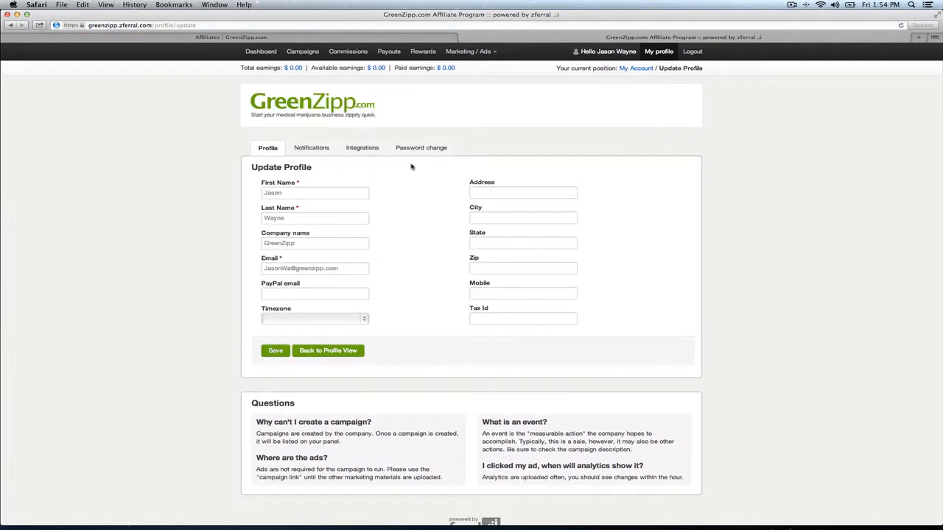
pyautogui.moveTo(409, 227)
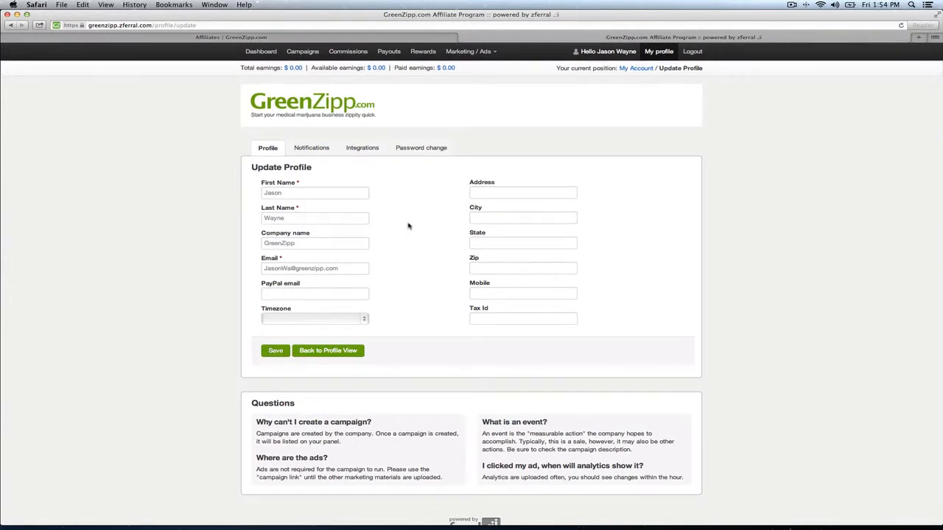
pyautogui.click(260, 50)
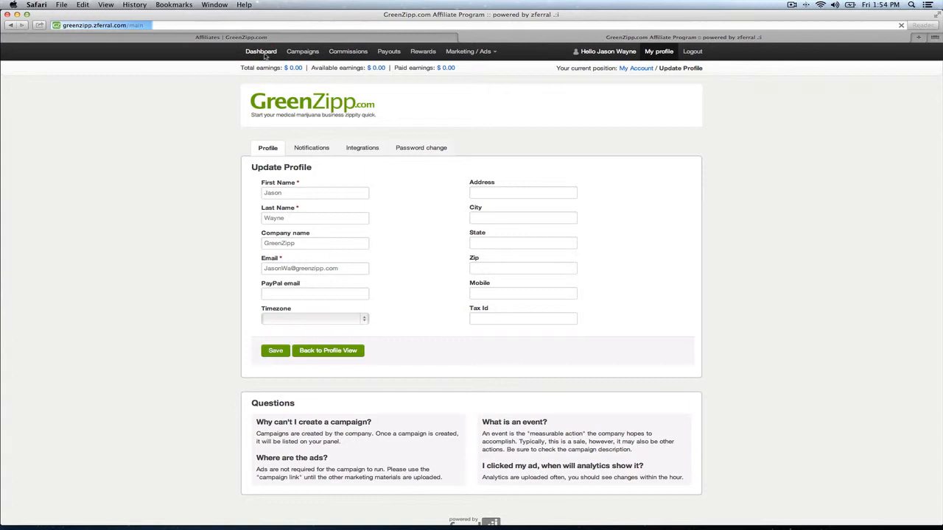
pyautogui.click(103, 25)
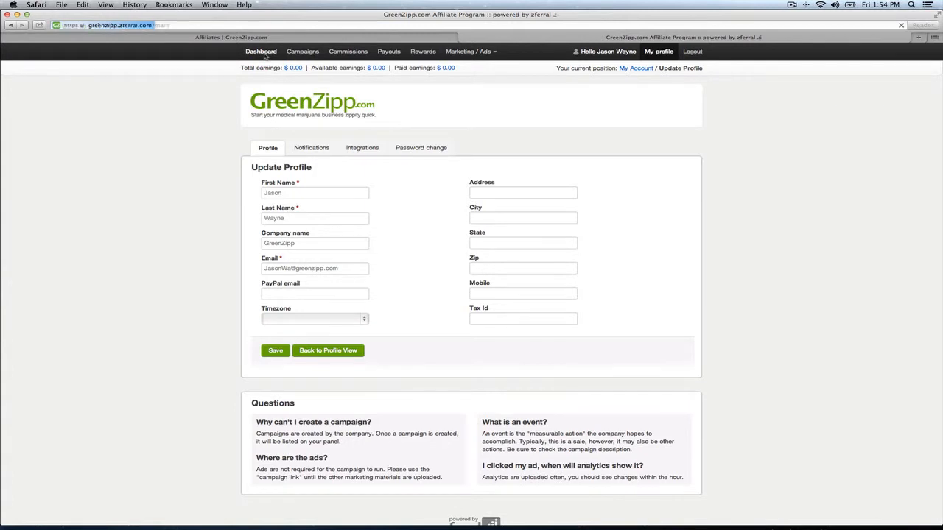
pyautogui.click(261, 50)
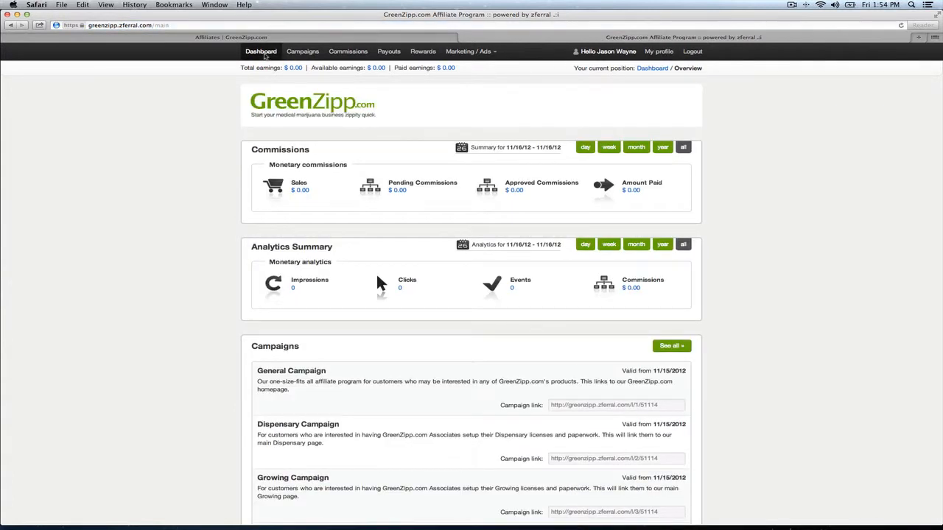